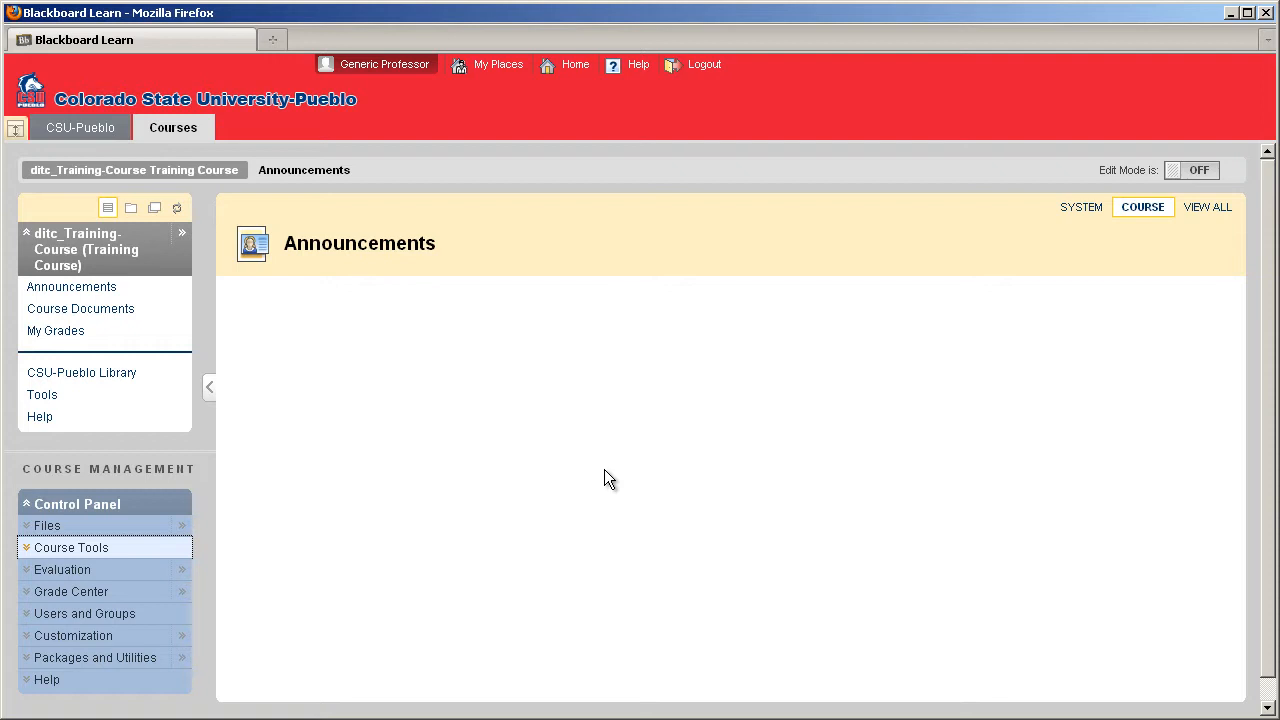
{"action": "mouse_move", "coordinate": [490, 390]}
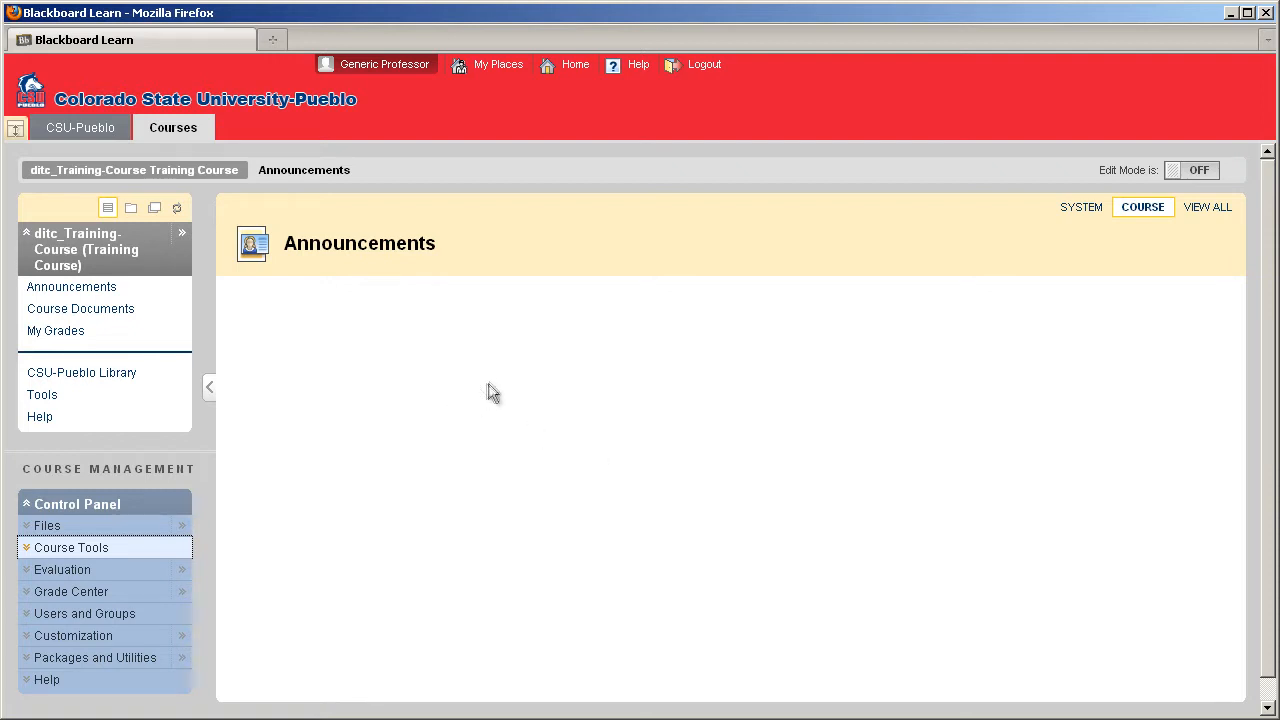
{"action": "mouse_move", "coordinate": [455, 560]}
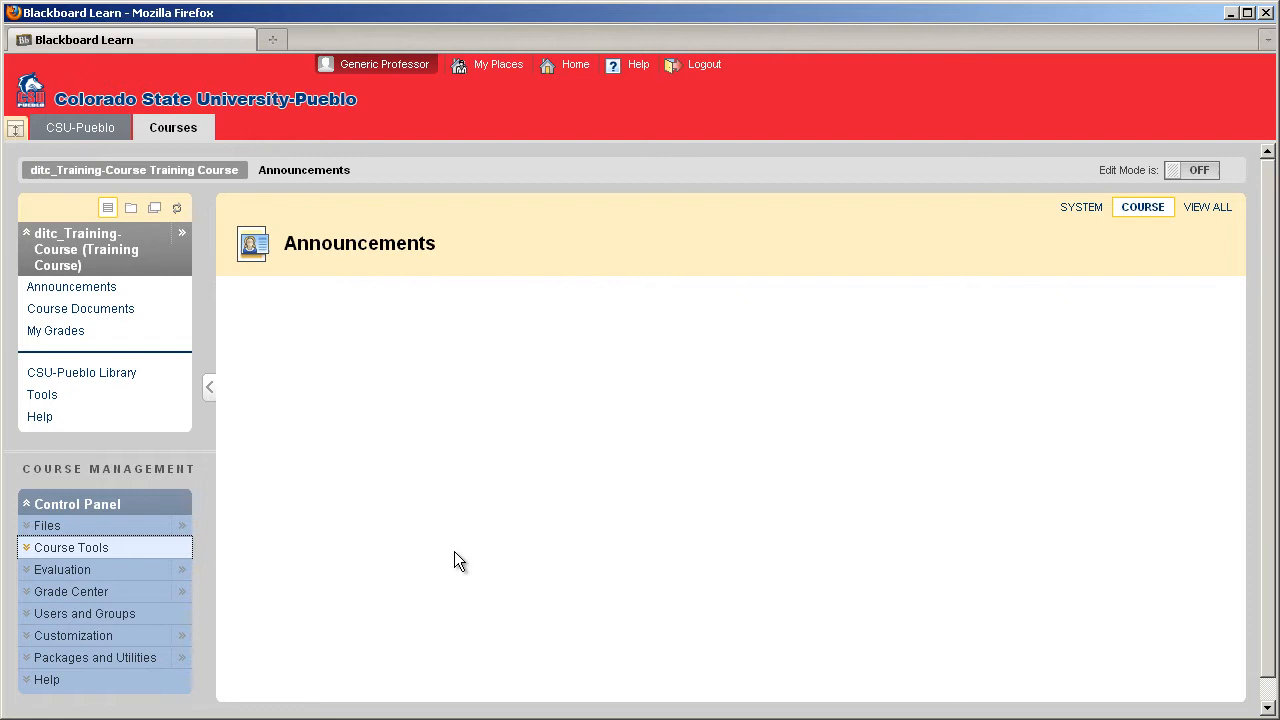
{"action": "mouse_move", "coordinate": [418, 501]}
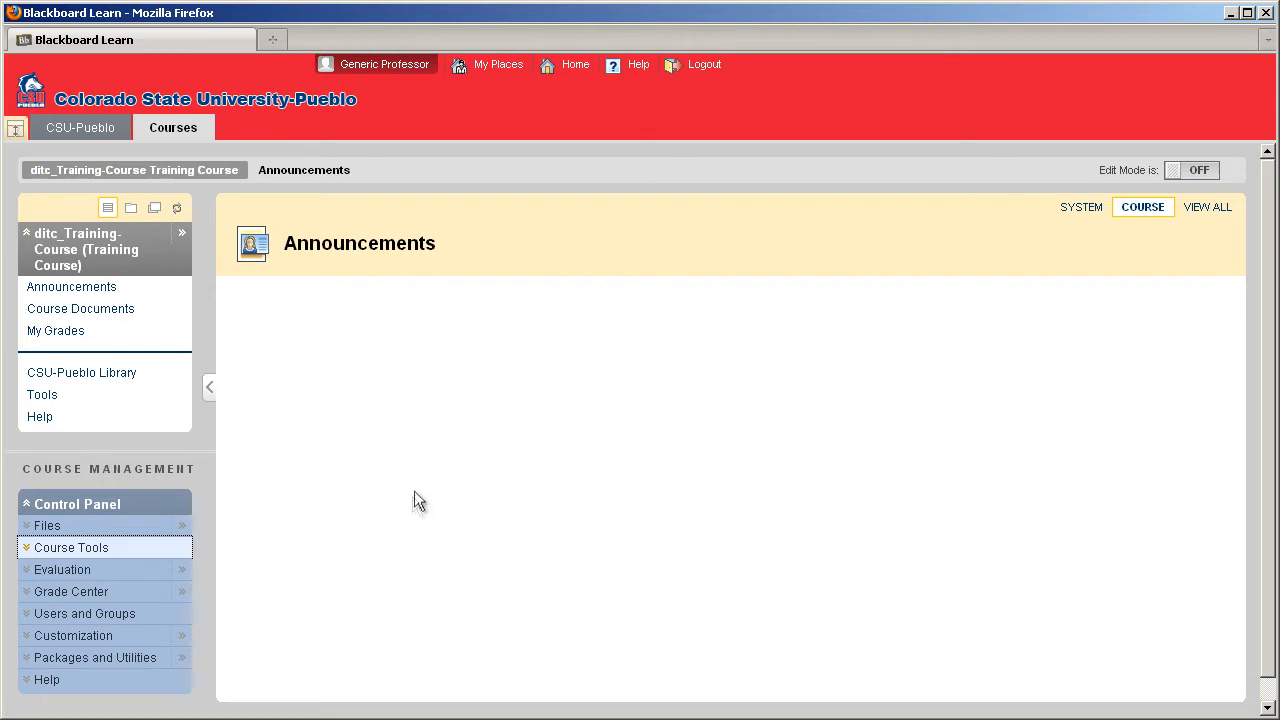
{"action": "mouse_move", "coordinate": [478, 476]}
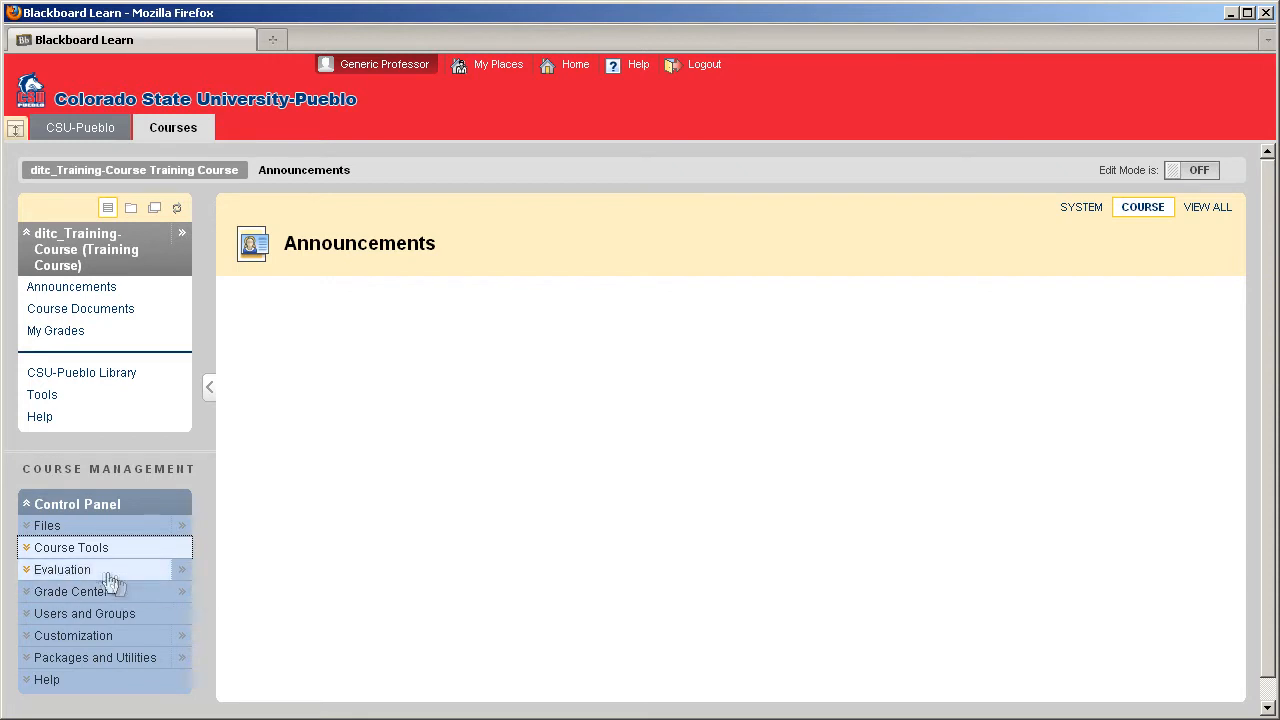
- Expand Course Tools and switch Edit Mode to ON for the training course
{"action": "left_click", "coordinate": [71, 547]}
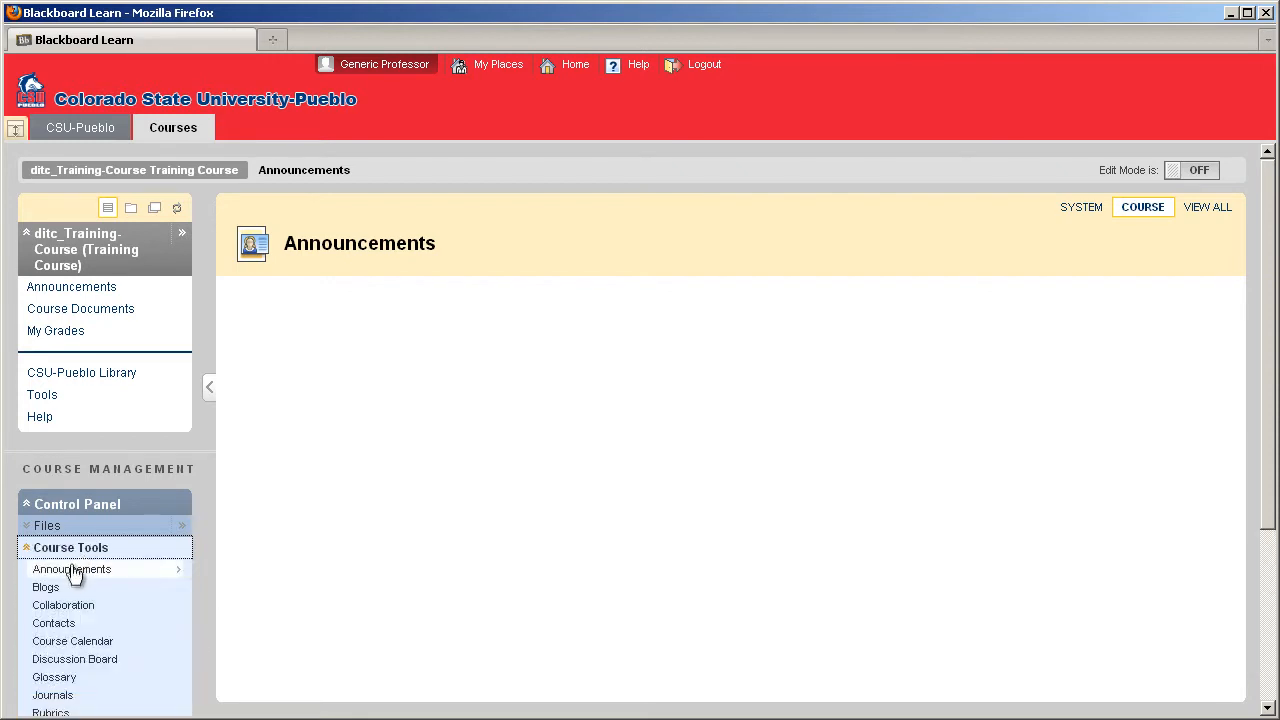
{"action": "mouse_move", "coordinate": [46, 587]}
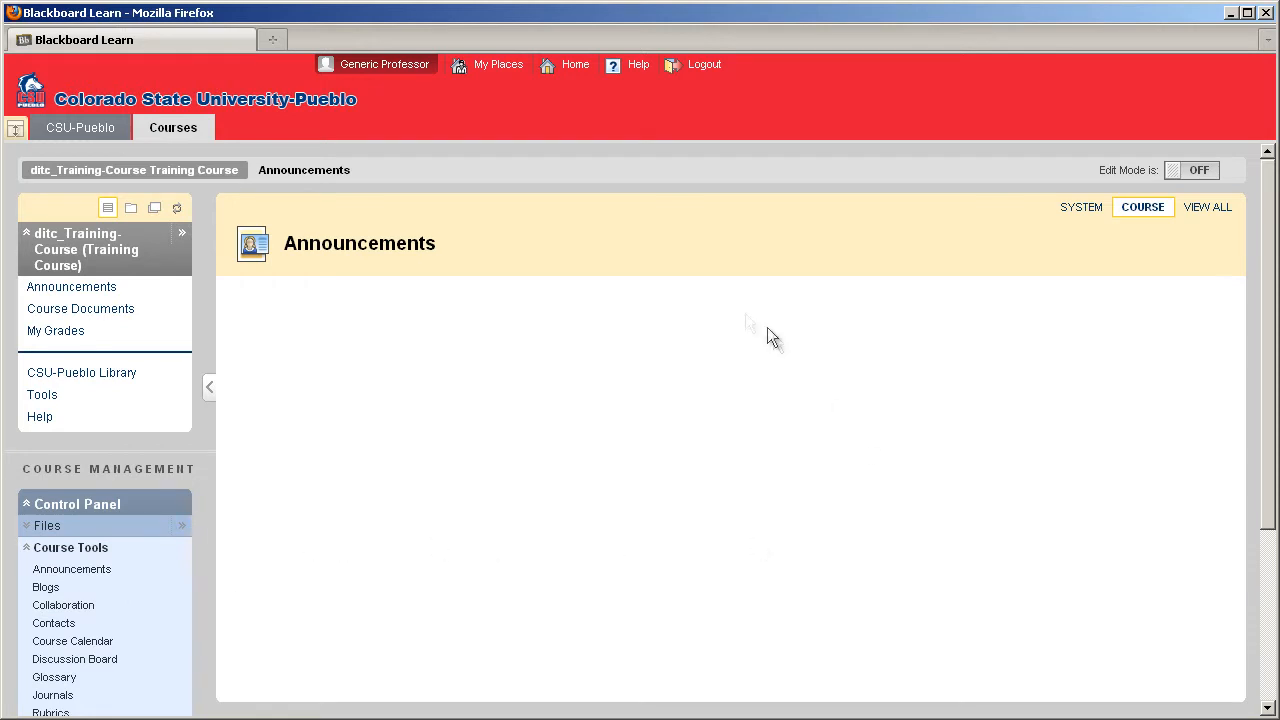
{"action": "mouse_move", "coordinate": [603, 550]}
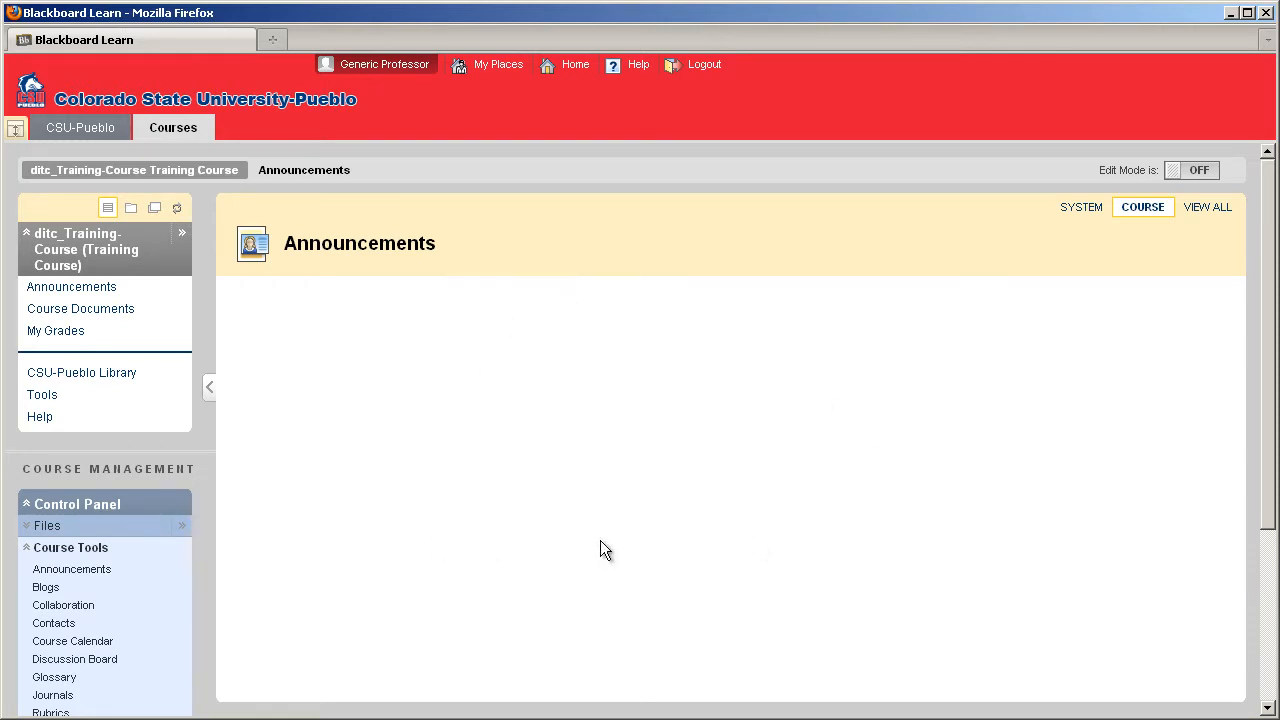
{"action": "mouse_move", "coordinate": [1190, 237]}
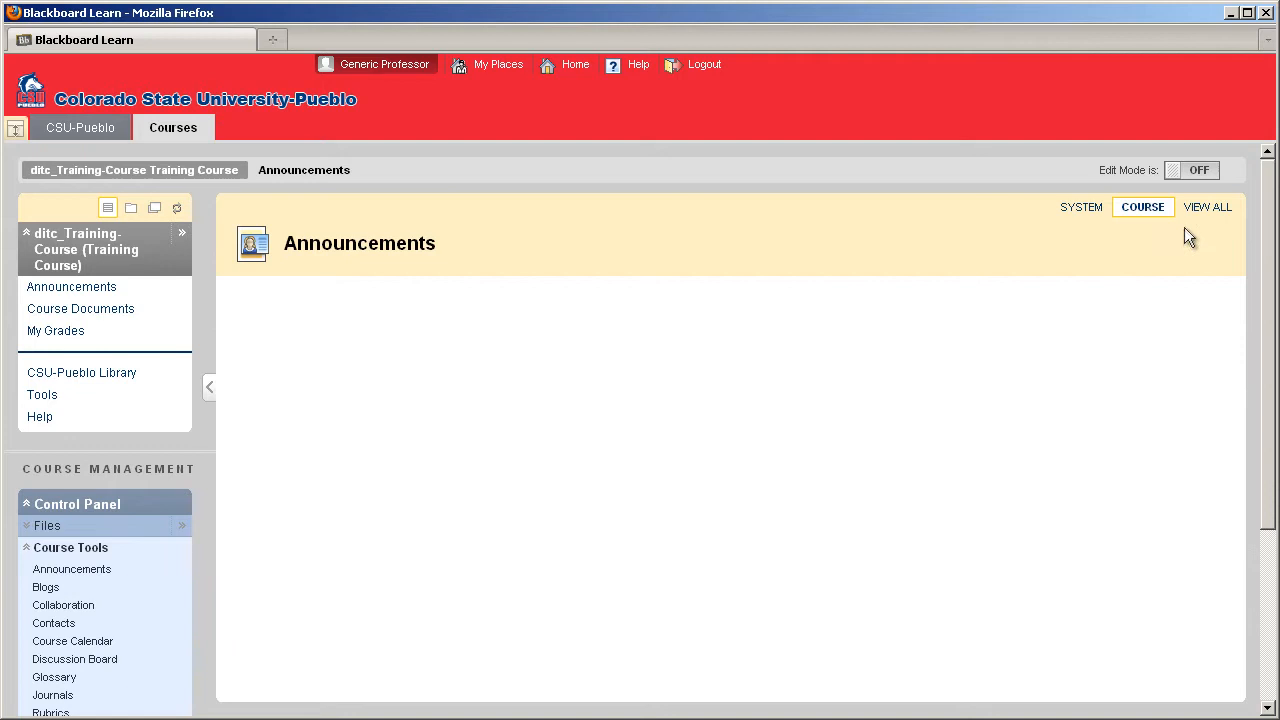
{"action": "left_click", "coordinate": [1195, 170]}
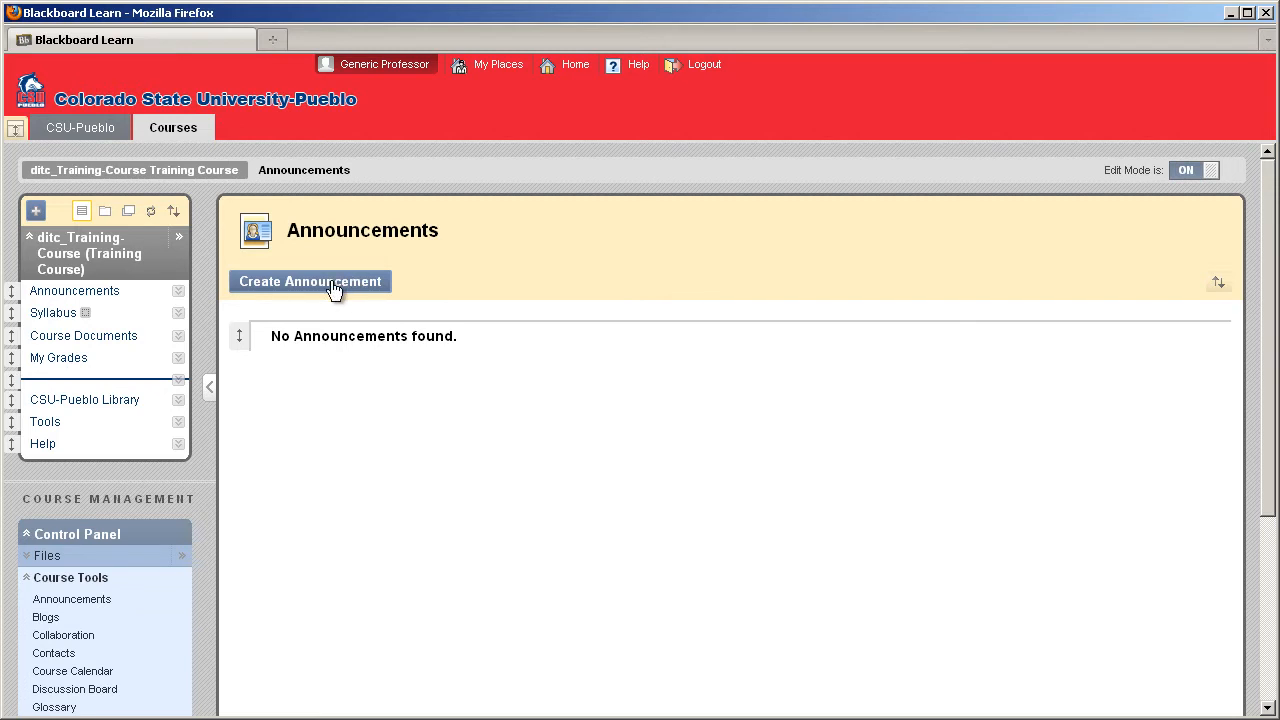
- Create an announcement with subject 'Announcement' and message 'This is an announcement!'
{"action": "left_click", "coordinate": [310, 281]}
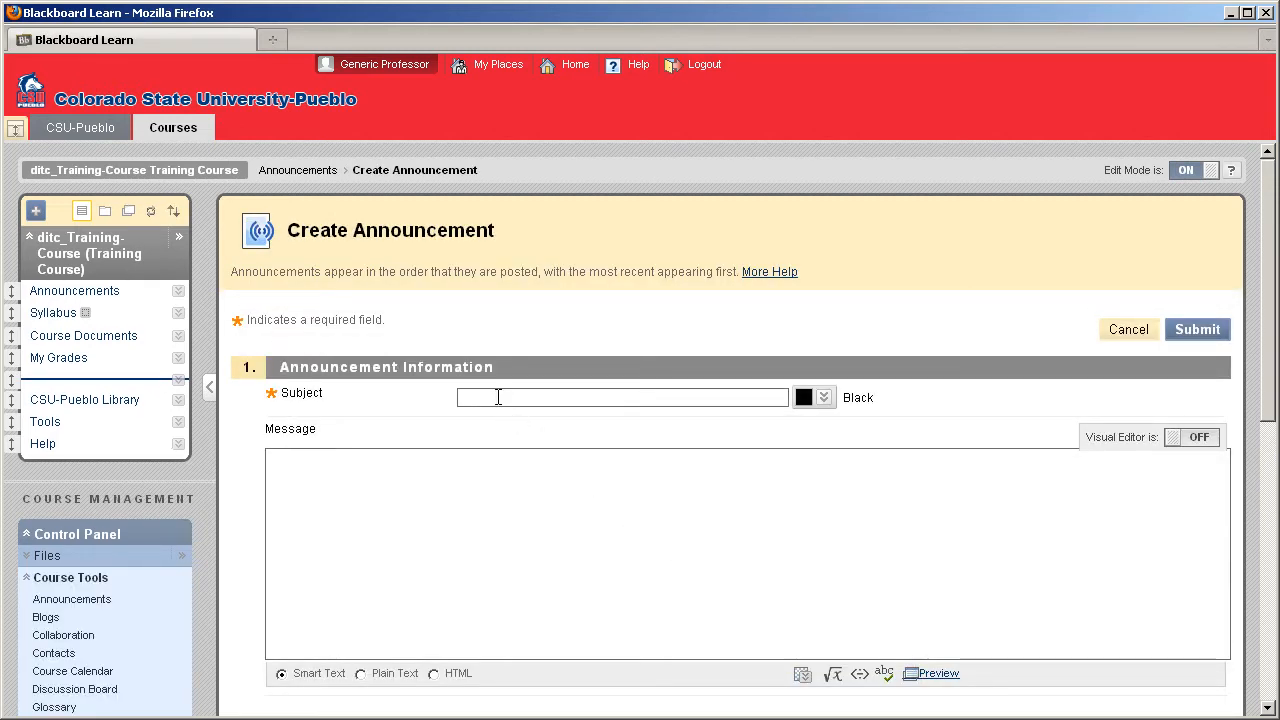
{"action": "type", "text": "Announcement"}
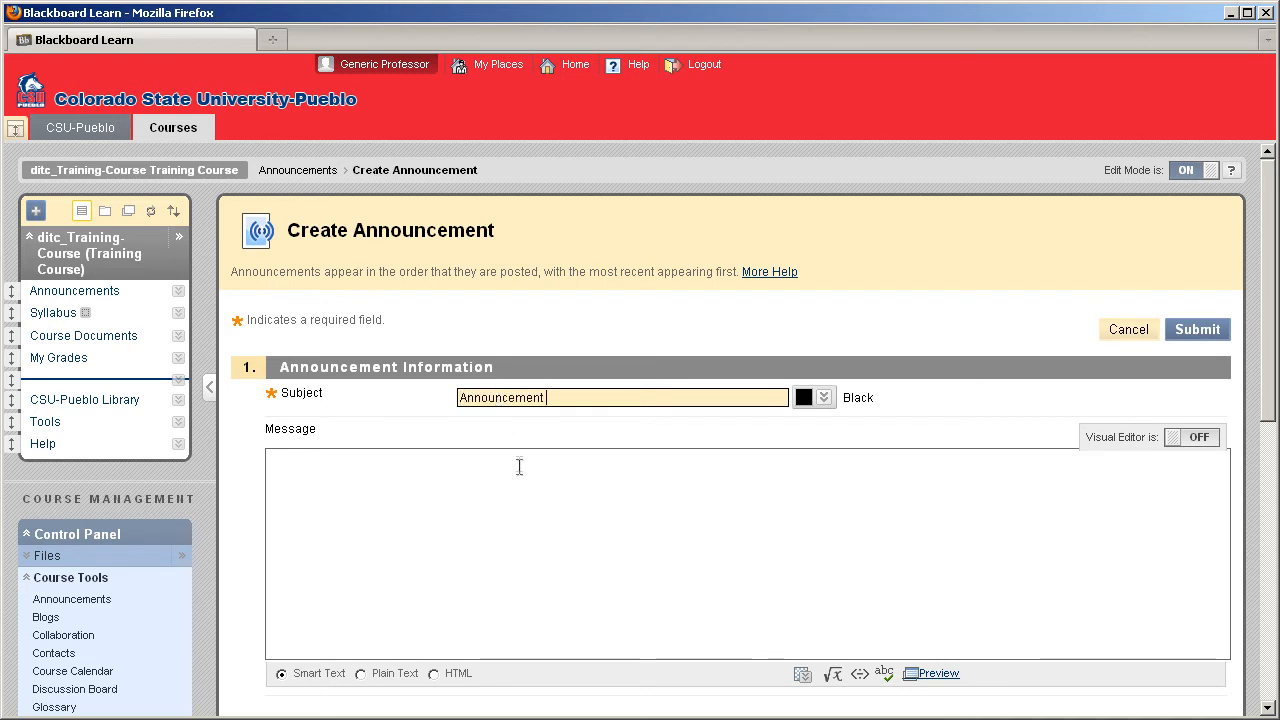
{"action": "left_click", "coordinate": [520, 480]}
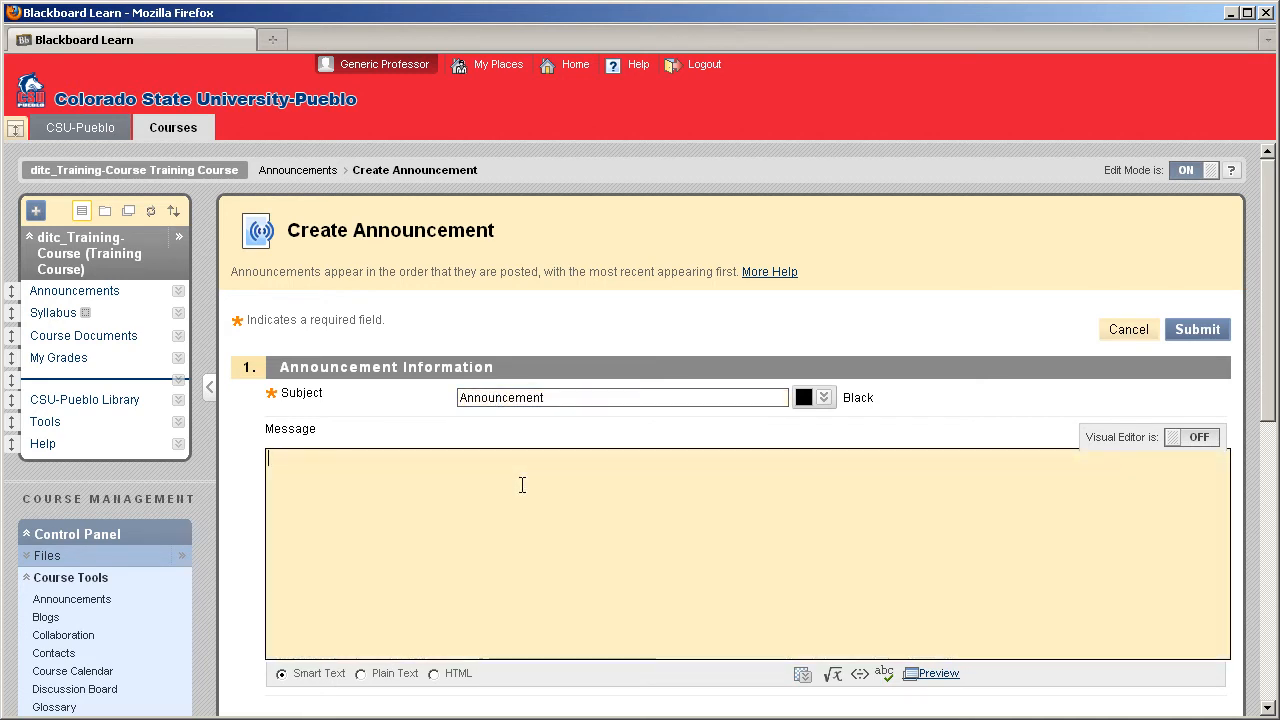
{"action": "type", "text": "This is an"}
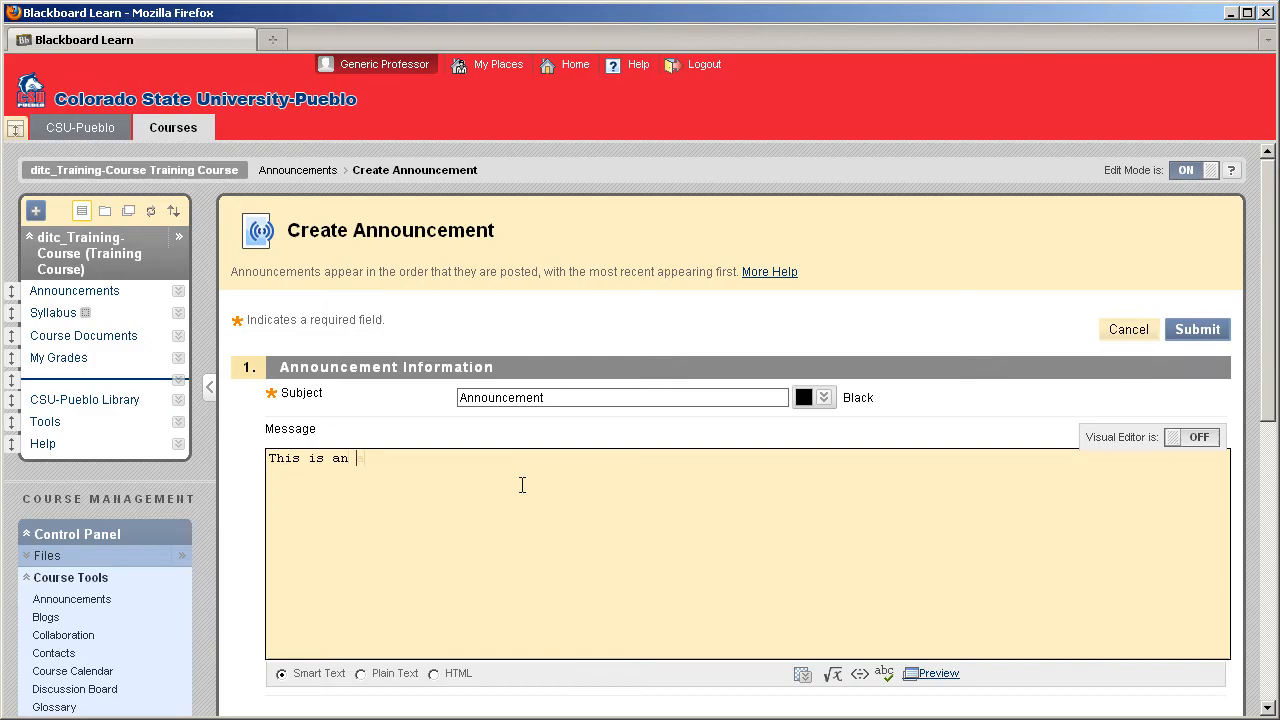
{"action": "type", "text": "announcement!"}
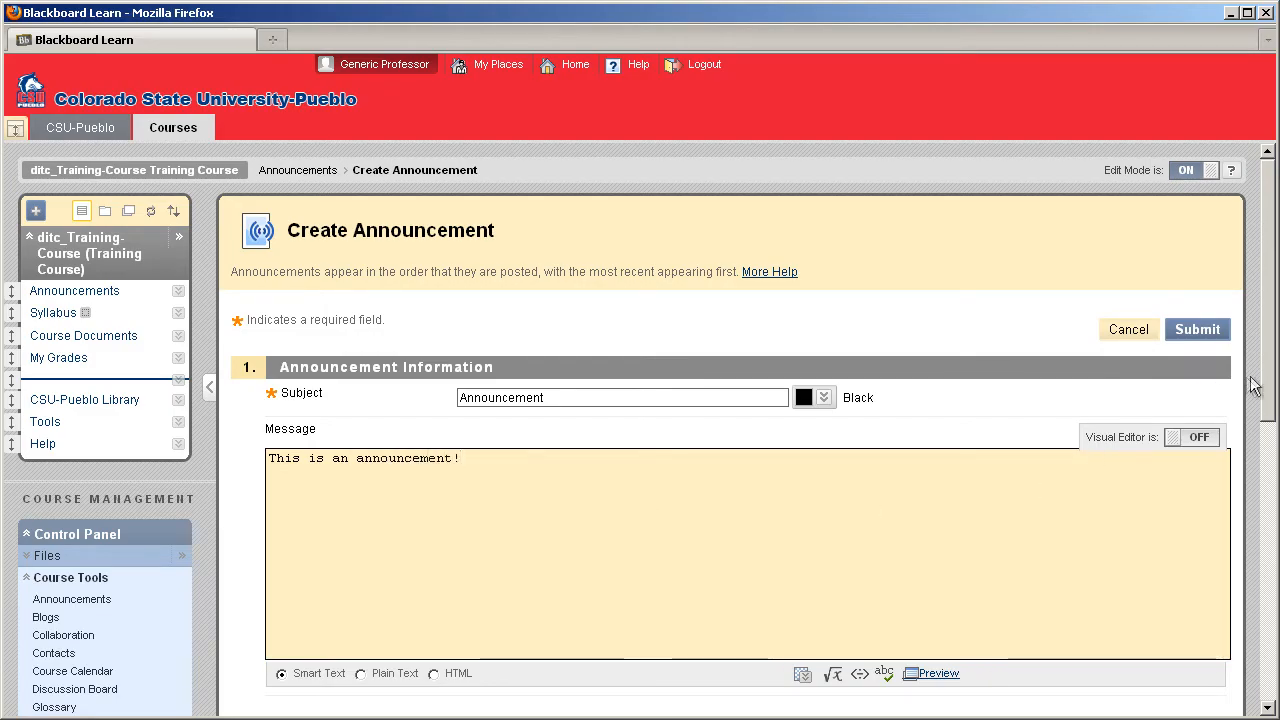
{"action": "scroll", "scroll_direction": "down", "scroll_amount": 3}
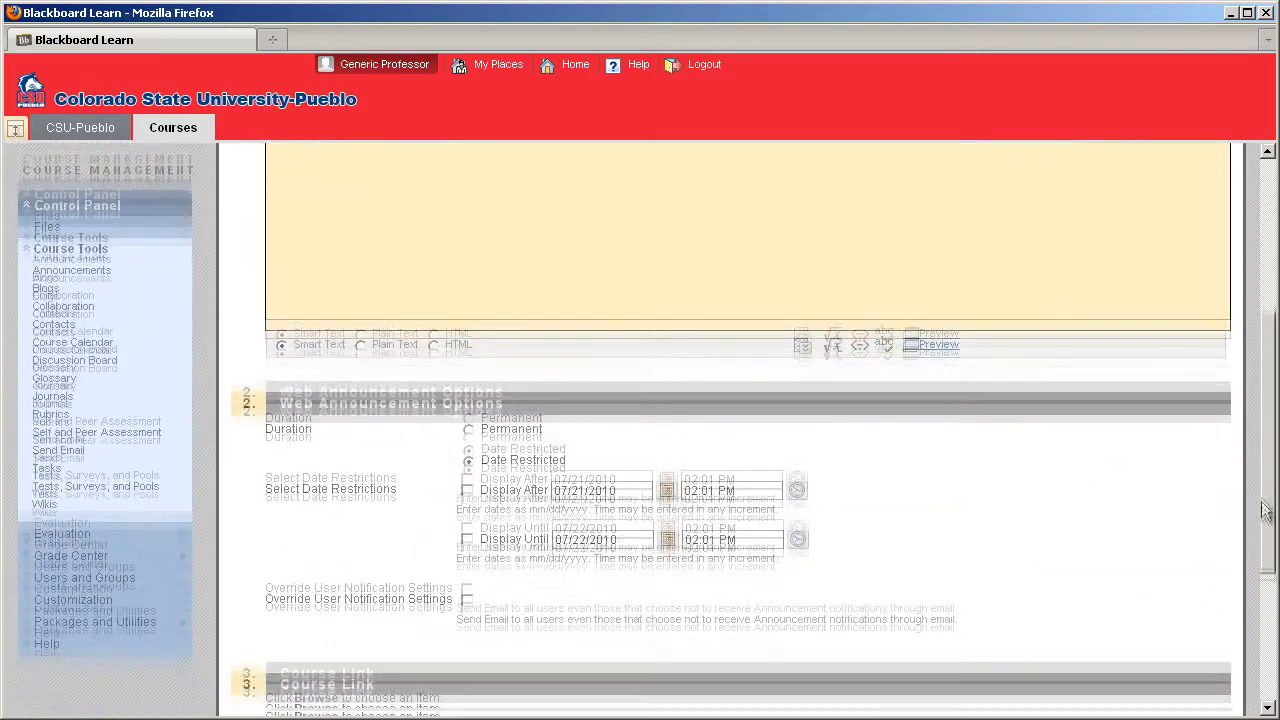
{"action": "scroll", "scroll_direction": "down", "scroll_amount": 3}
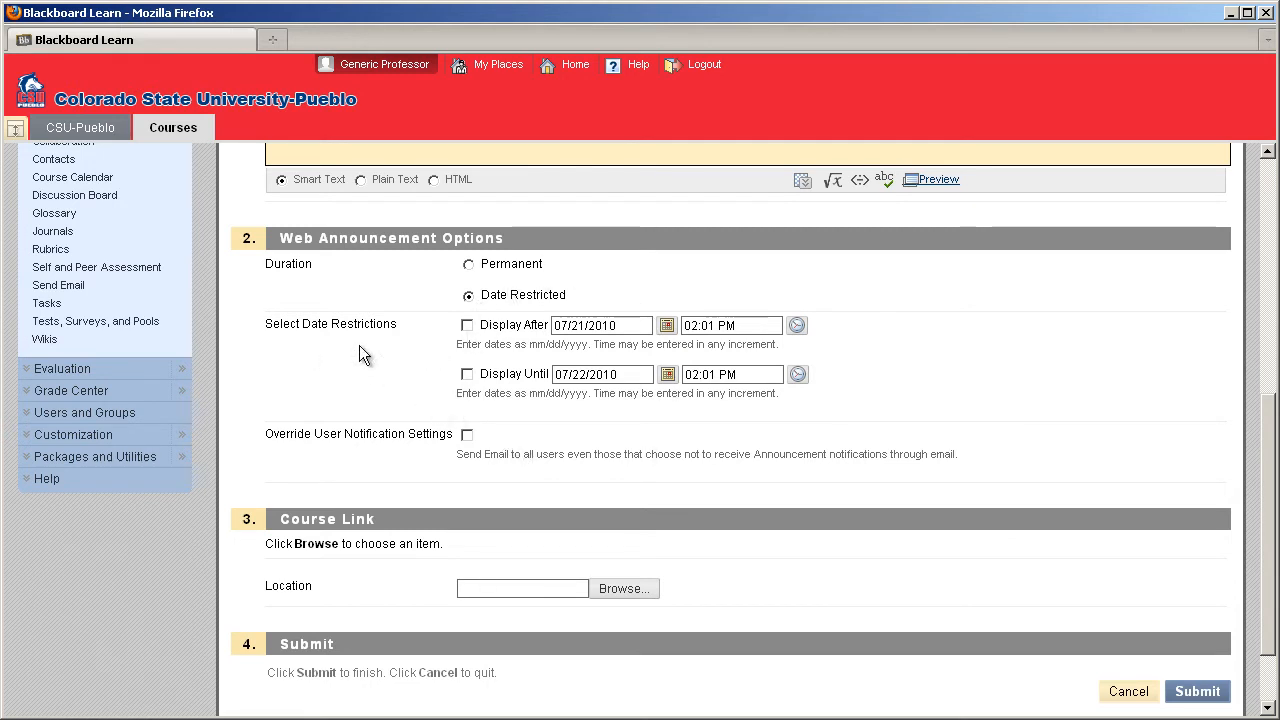
{"action": "mouse_move", "coordinate": [389, 441]}
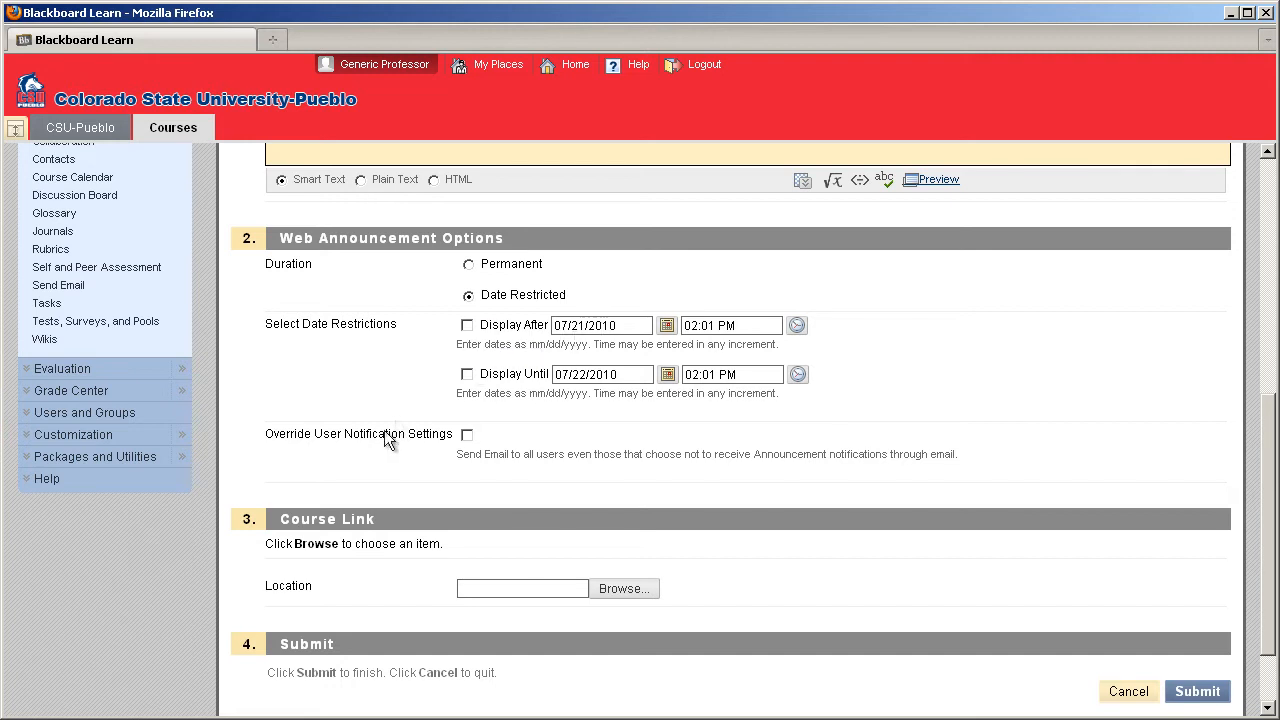
{"action": "mouse_move", "coordinate": [558, 541]}
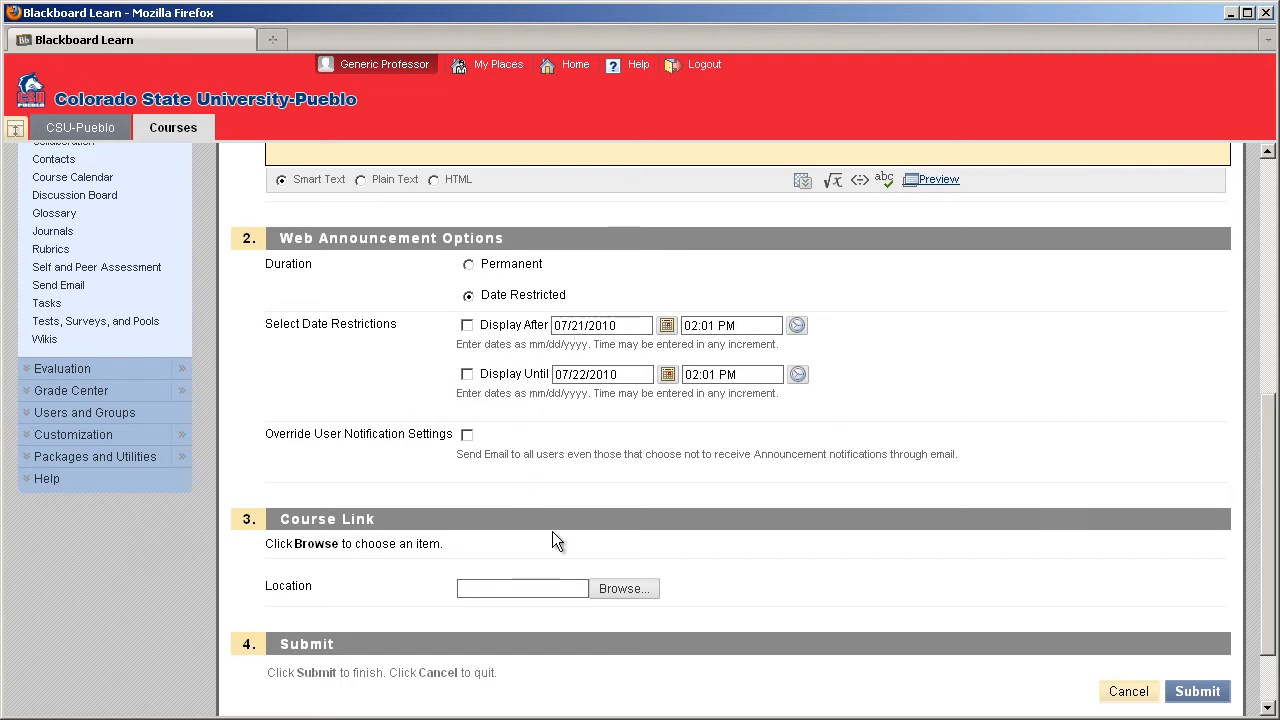
{"action": "scroll", "scroll_direction": "down", "scroll_amount": 3}
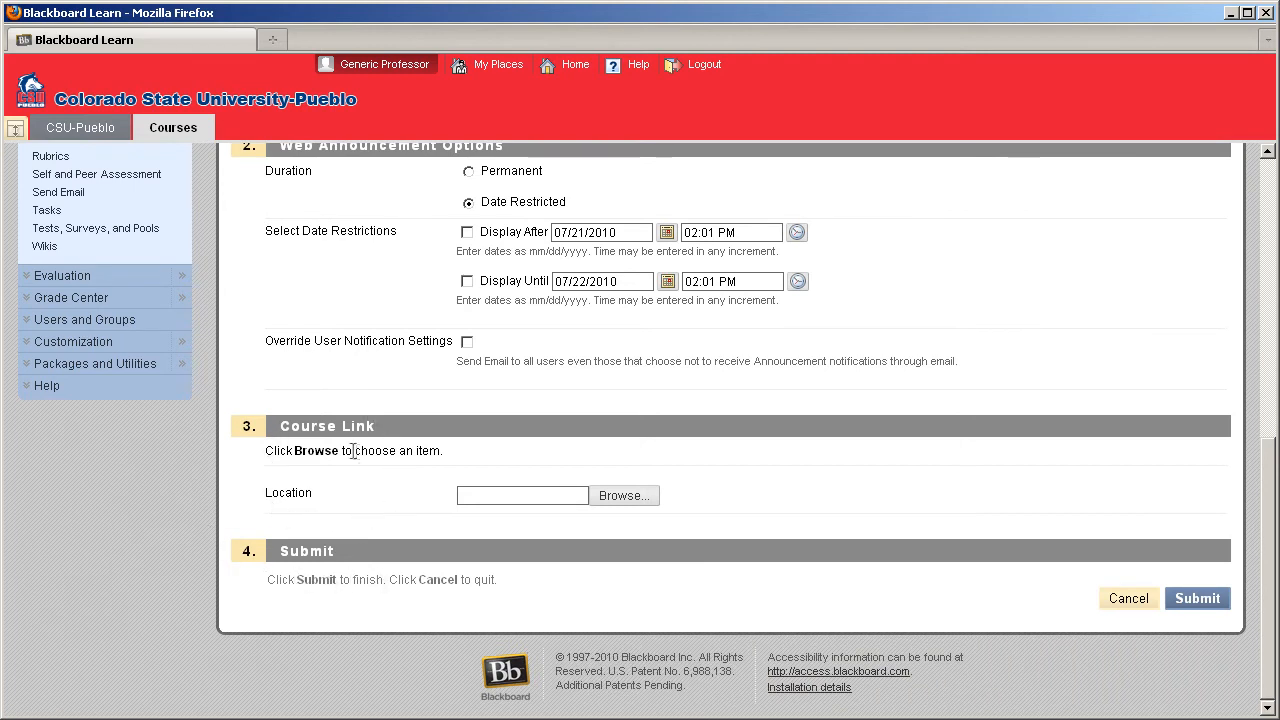
{"action": "mouse_move", "coordinate": [307, 470]}
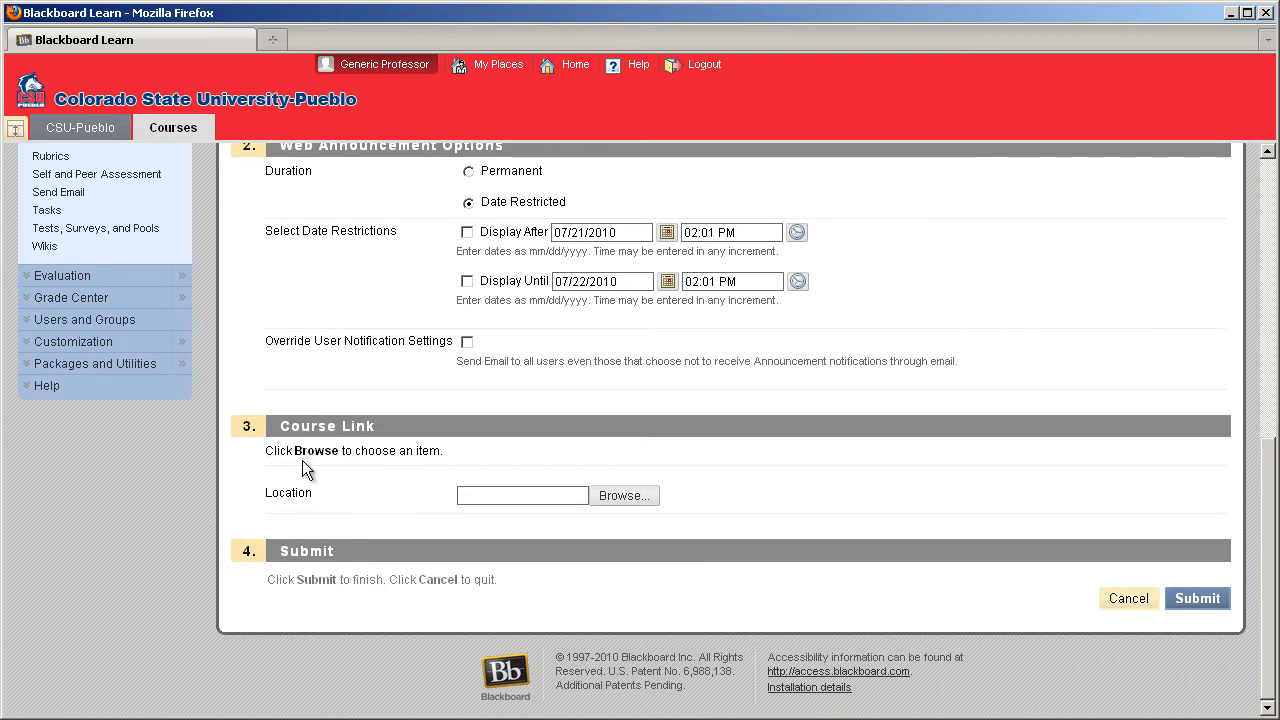
- Link the announcement to Course Documents > Item #1 and submit it
{"action": "left_click", "coordinate": [623, 495]}
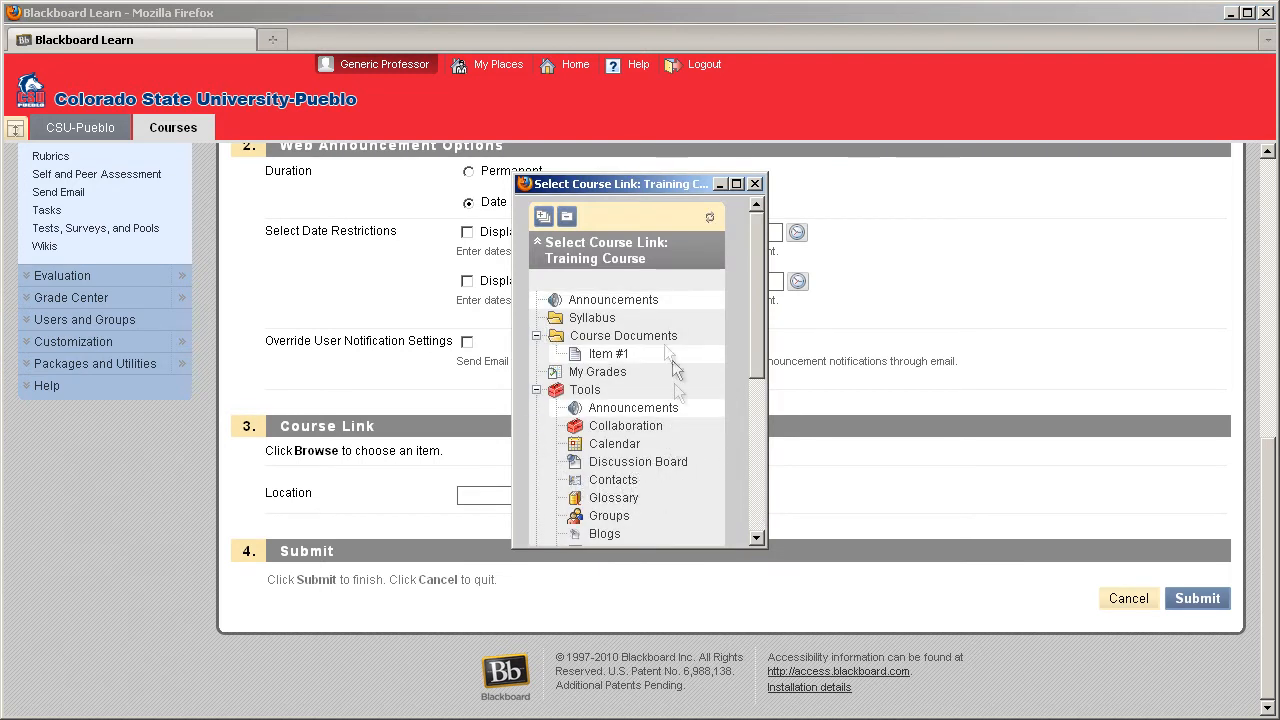
{"action": "left_click", "coordinate": [607, 353]}
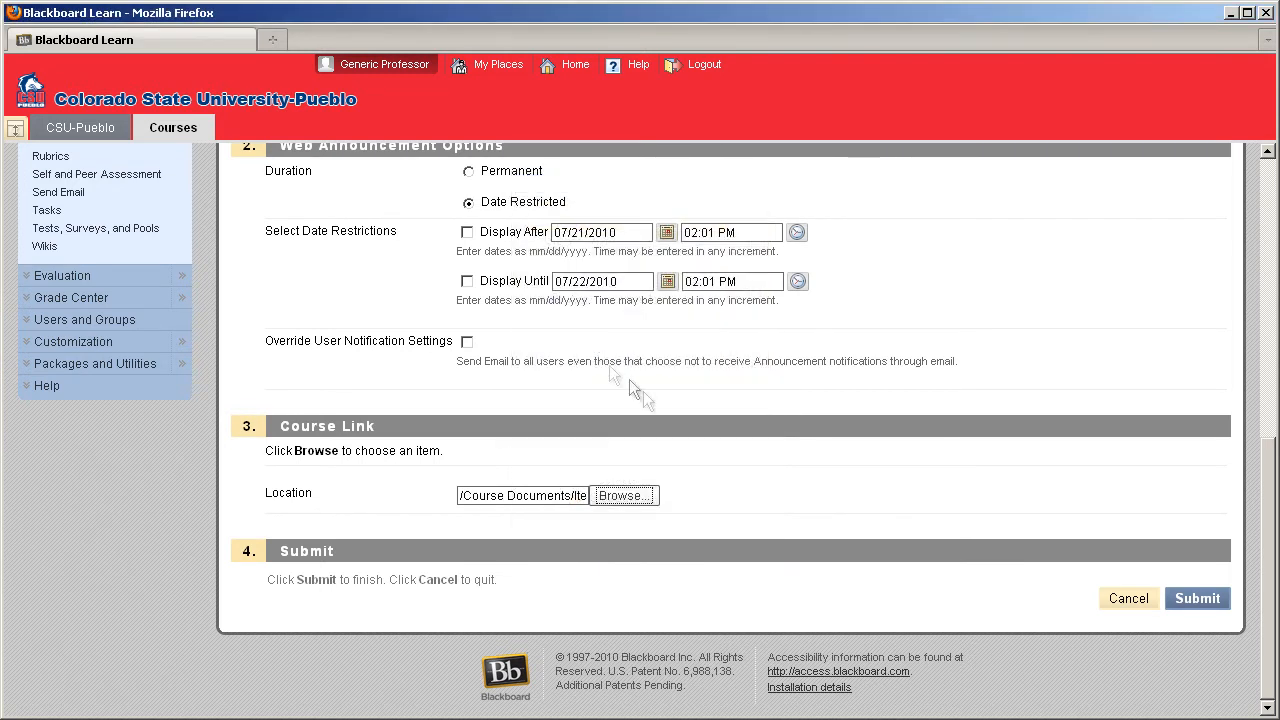
{"action": "mouse_move", "coordinate": [808, 527]}
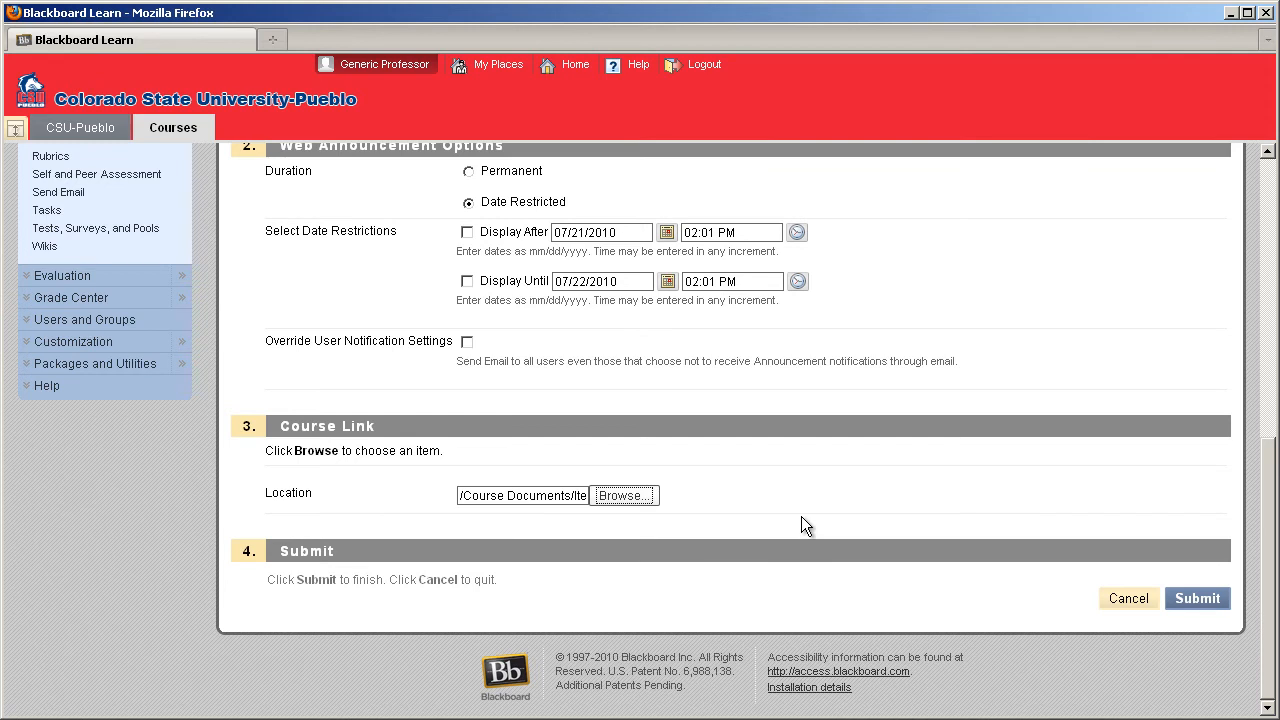
{"action": "left_click", "coordinate": [1197, 598]}
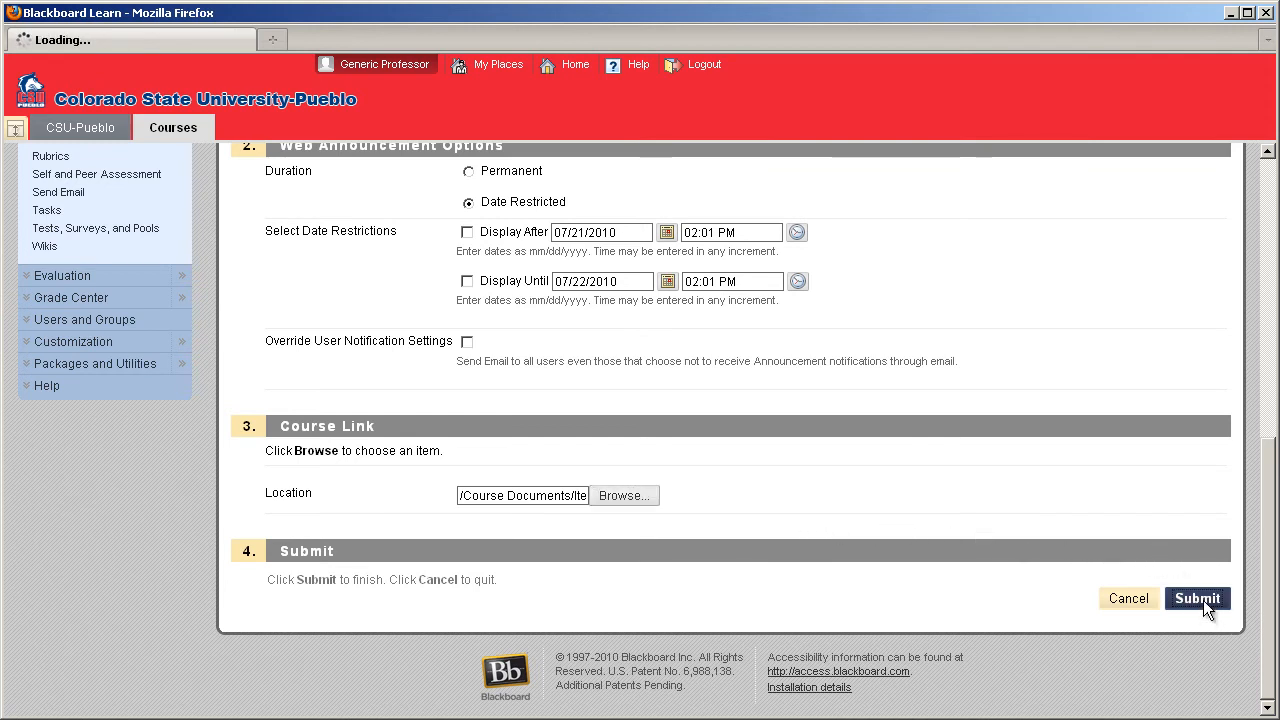
{"action": "left_click", "coordinate": [1197, 598]}
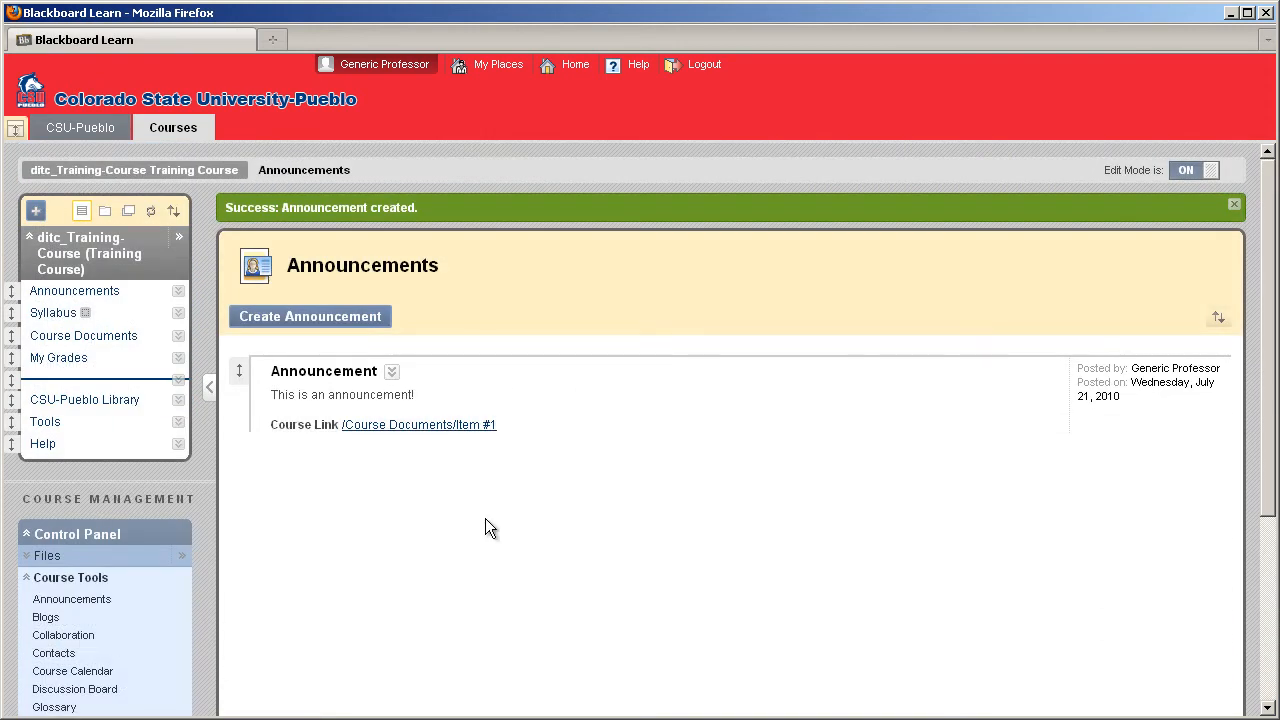